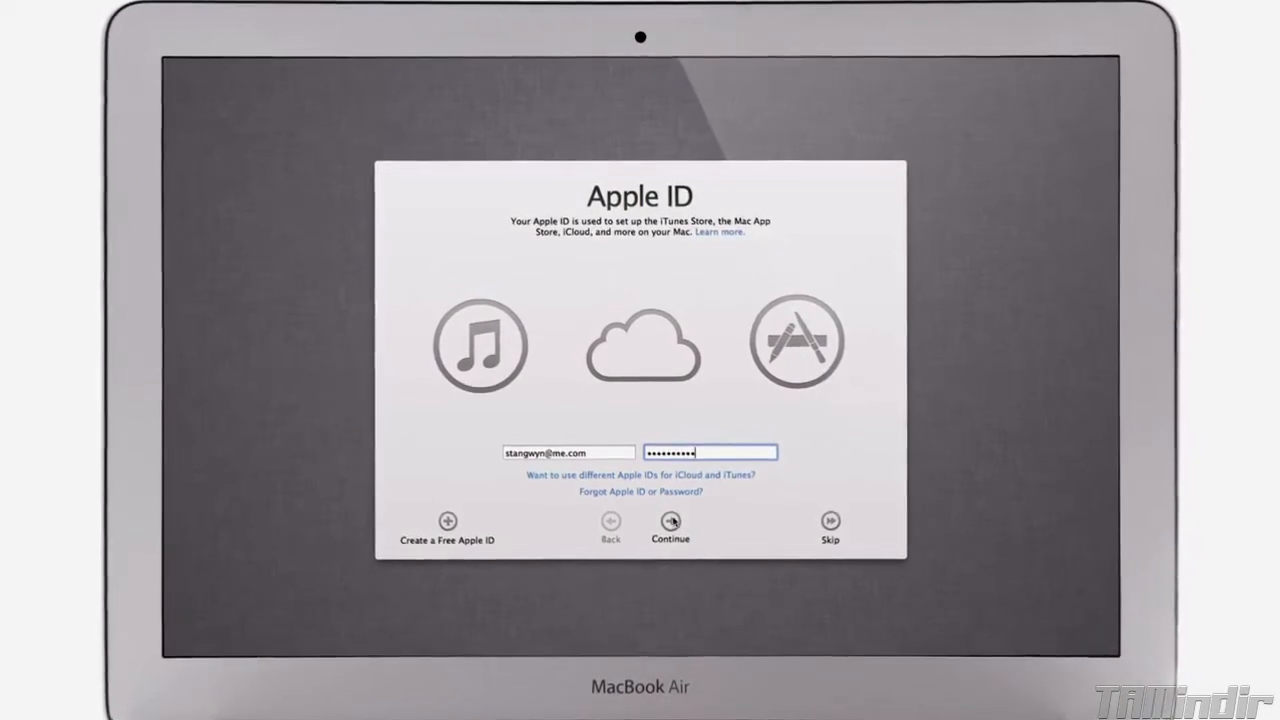
# Continue Setup Assistant with the entered Apple ID to set up iTunes Store, App Store and iCloud
pyautogui.click(668, 522)
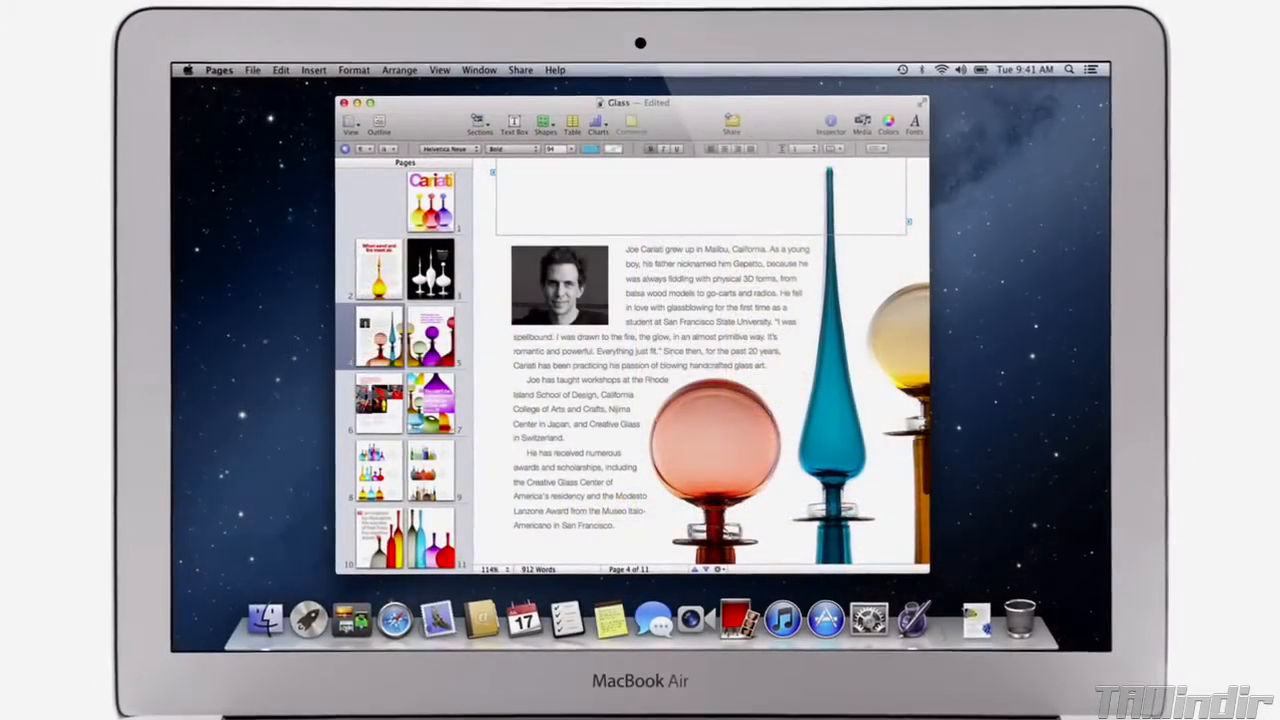
# Write the heading 'The Artist' in the header text box above the biography
pyautogui.write('The')
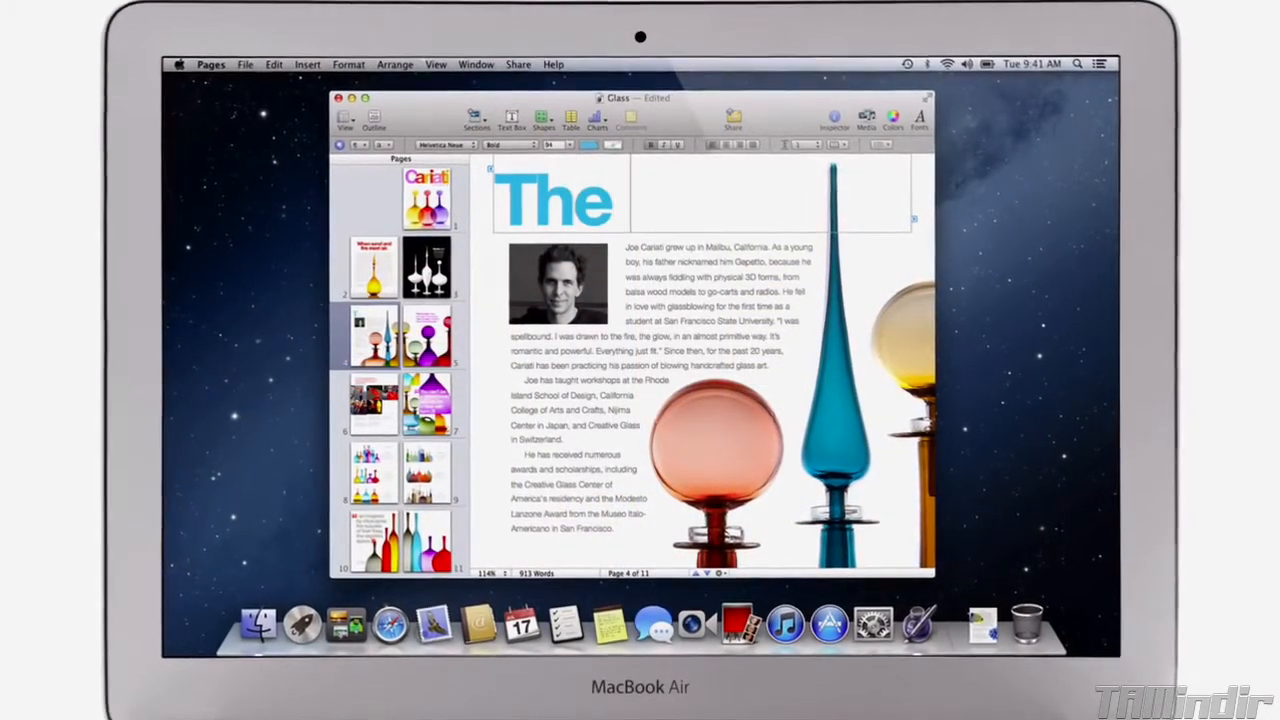
pyautogui.write('Artist')
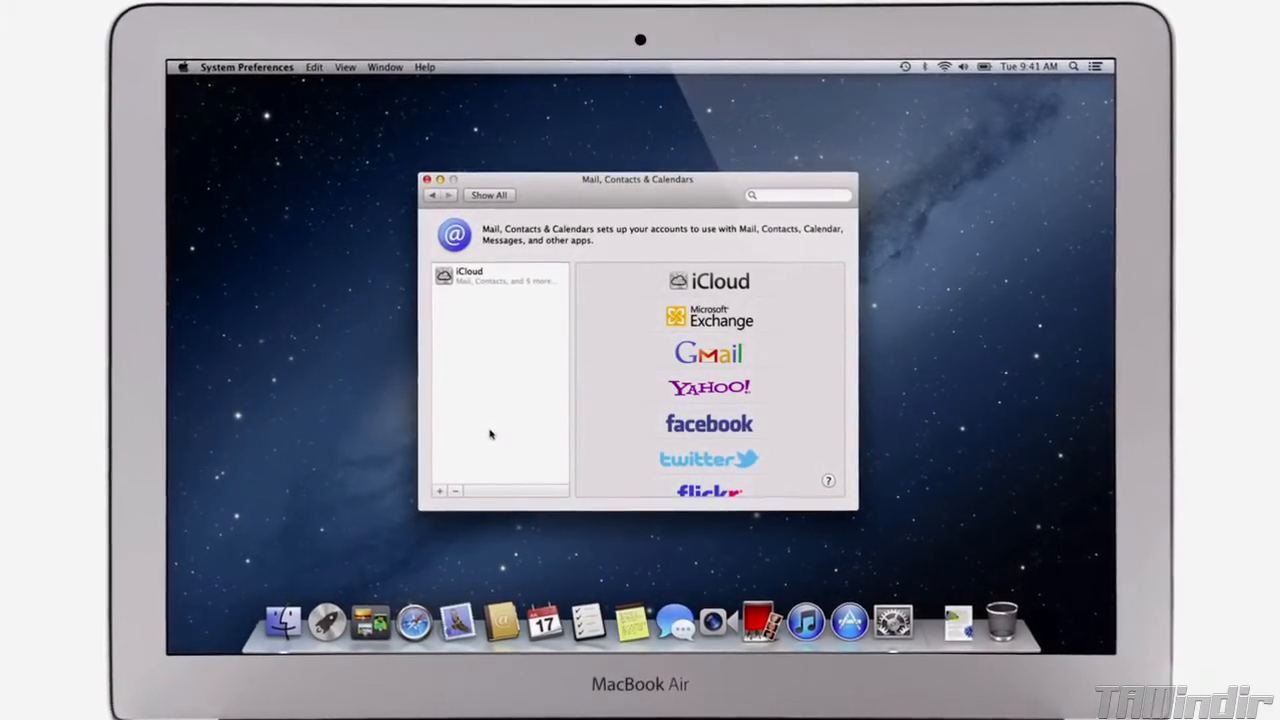
# Choose a Facebook account in Mail, Contacts & Calendars and enter user name 'danielle'
pyautogui.click(708, 424)
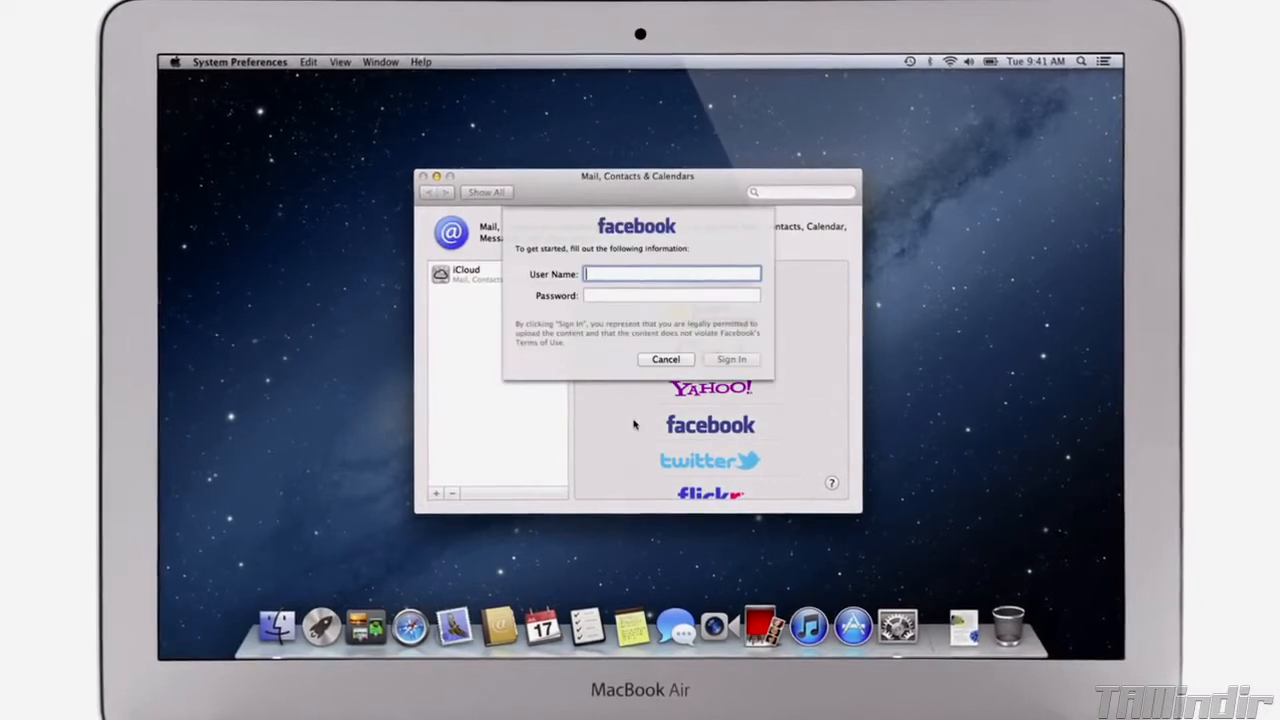
pyautogui.write('danielle')
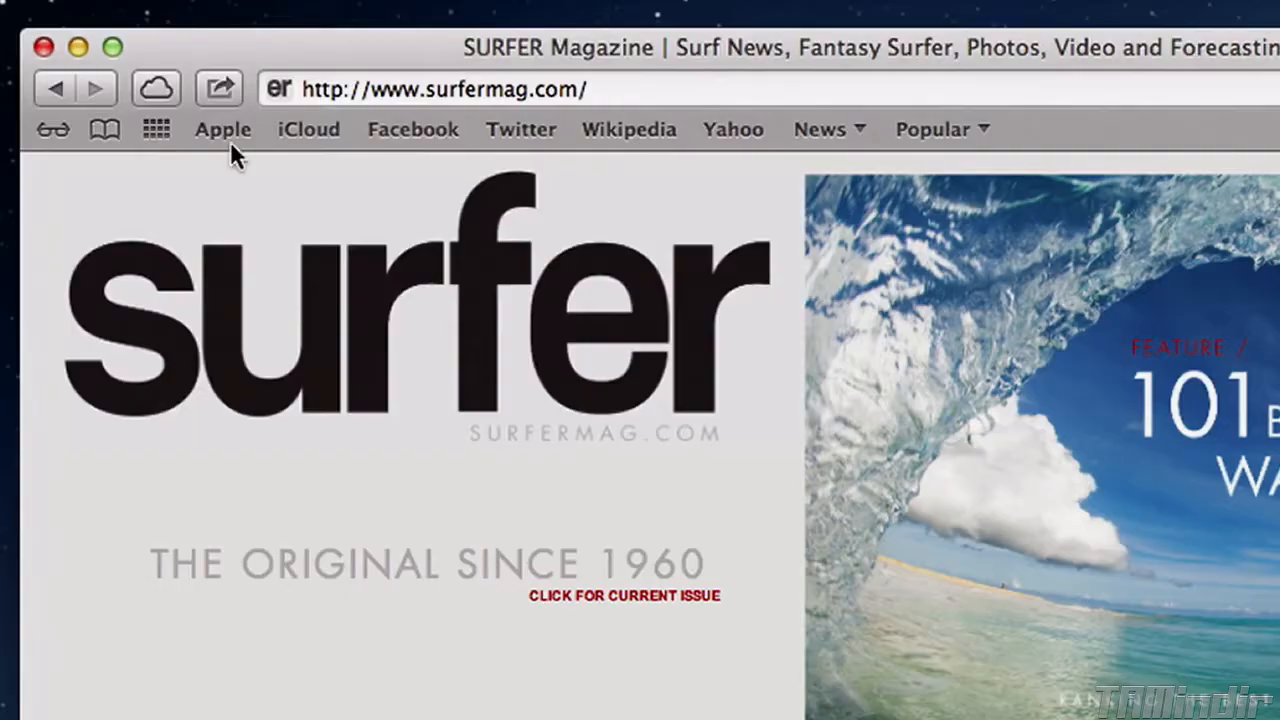
# Share the SURFER page to Facebook with the note 'I know where I'm headed this weekend...'
pyautogui.click(218, 88)
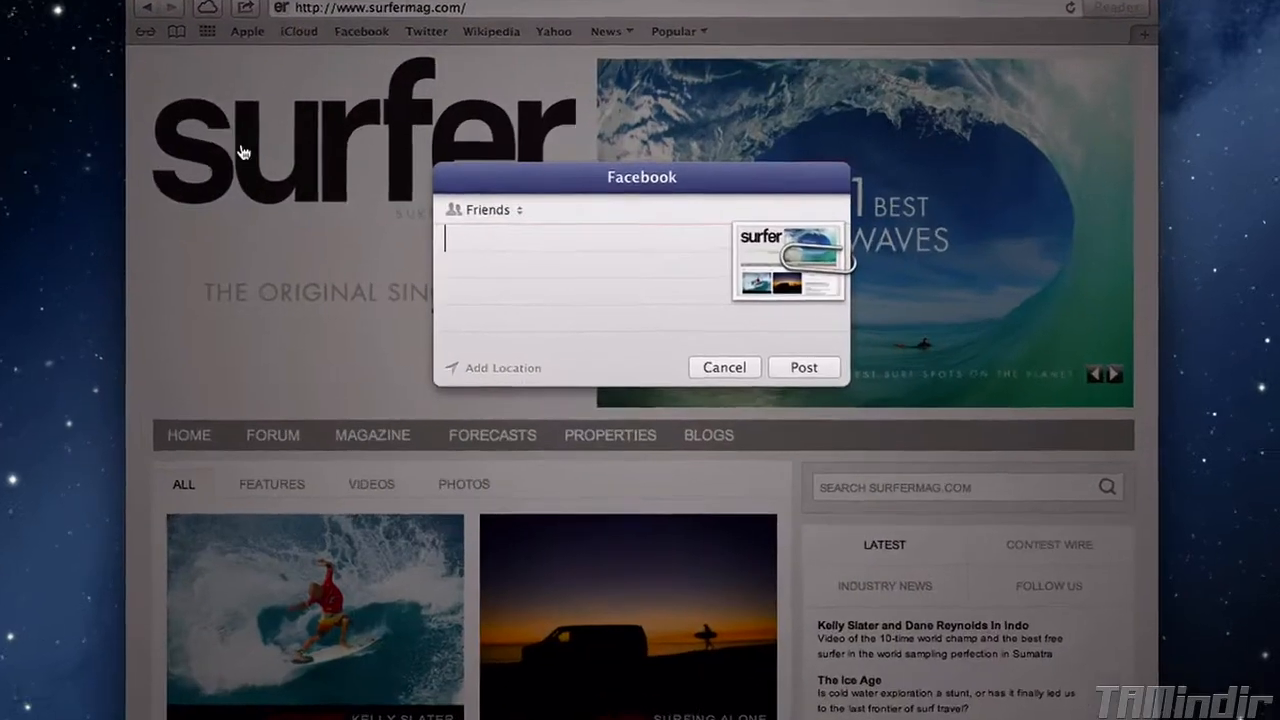
pyautogui.write("I know where I'm")
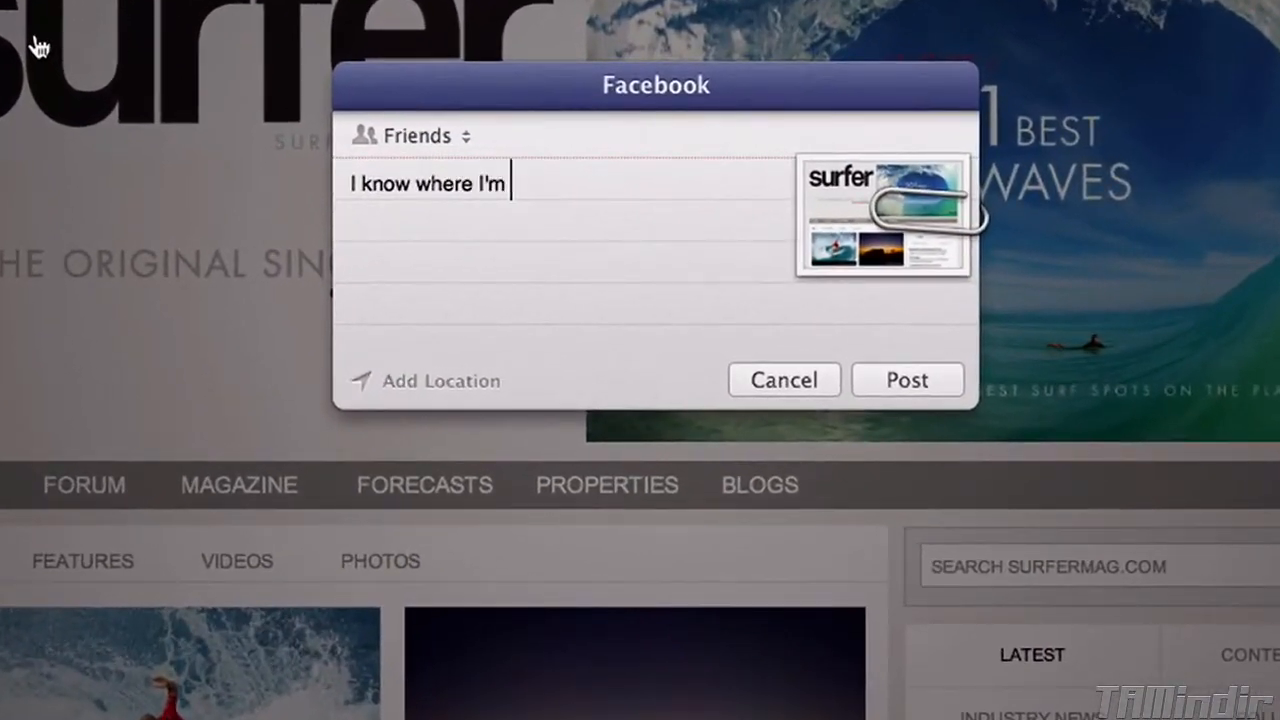
pyautogui.write('headed this weekend...')
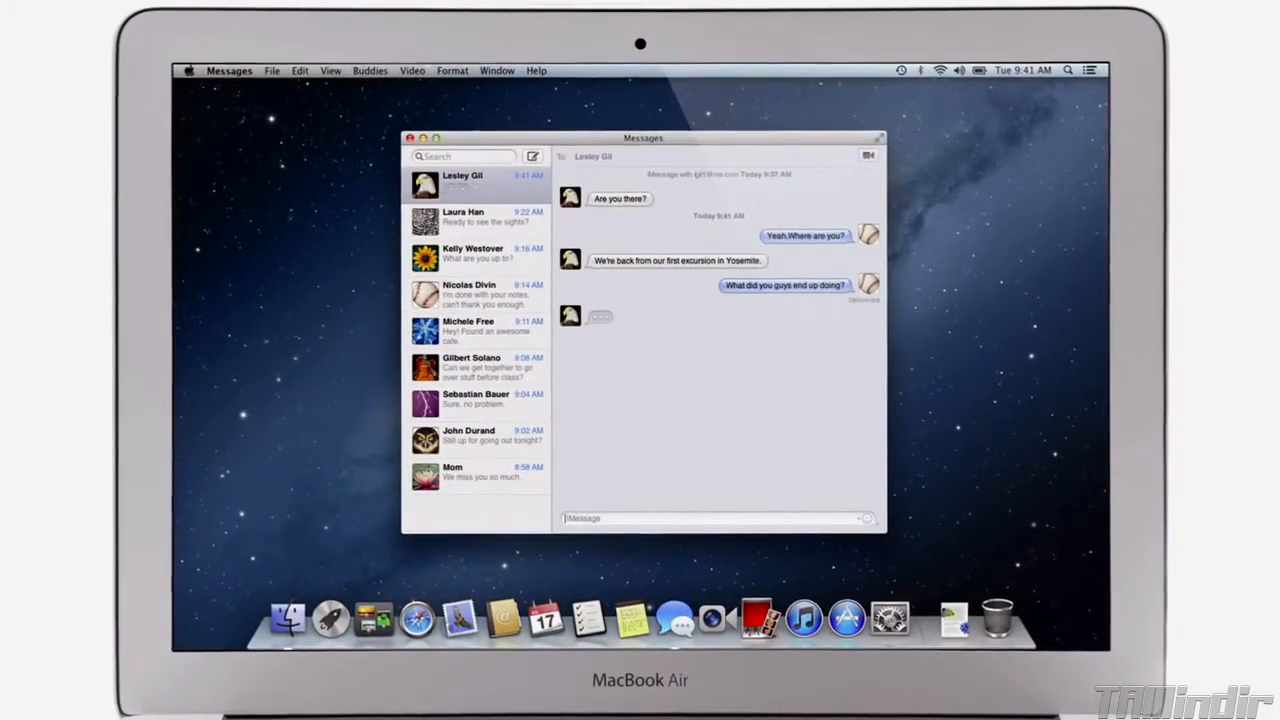
# Send 'How was it?' in the top conversation and play the video received in reply
pyautogui.write('How w')
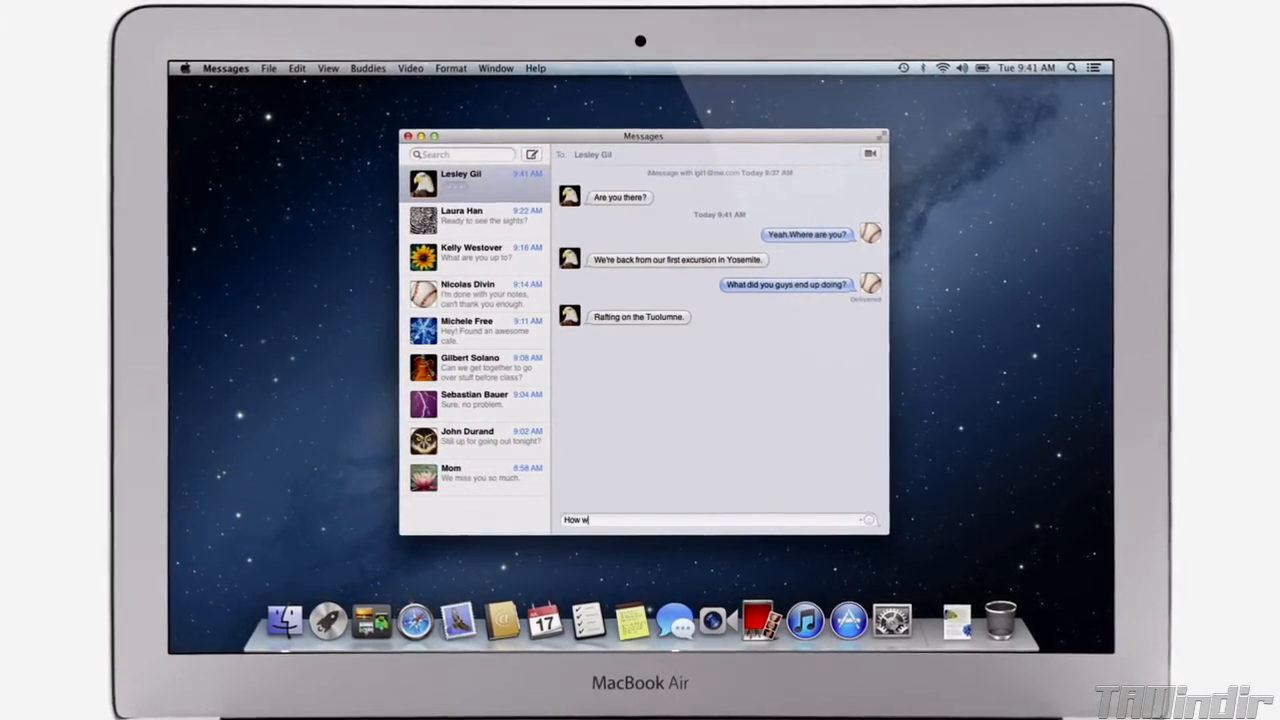
pyautogui.press('Return')
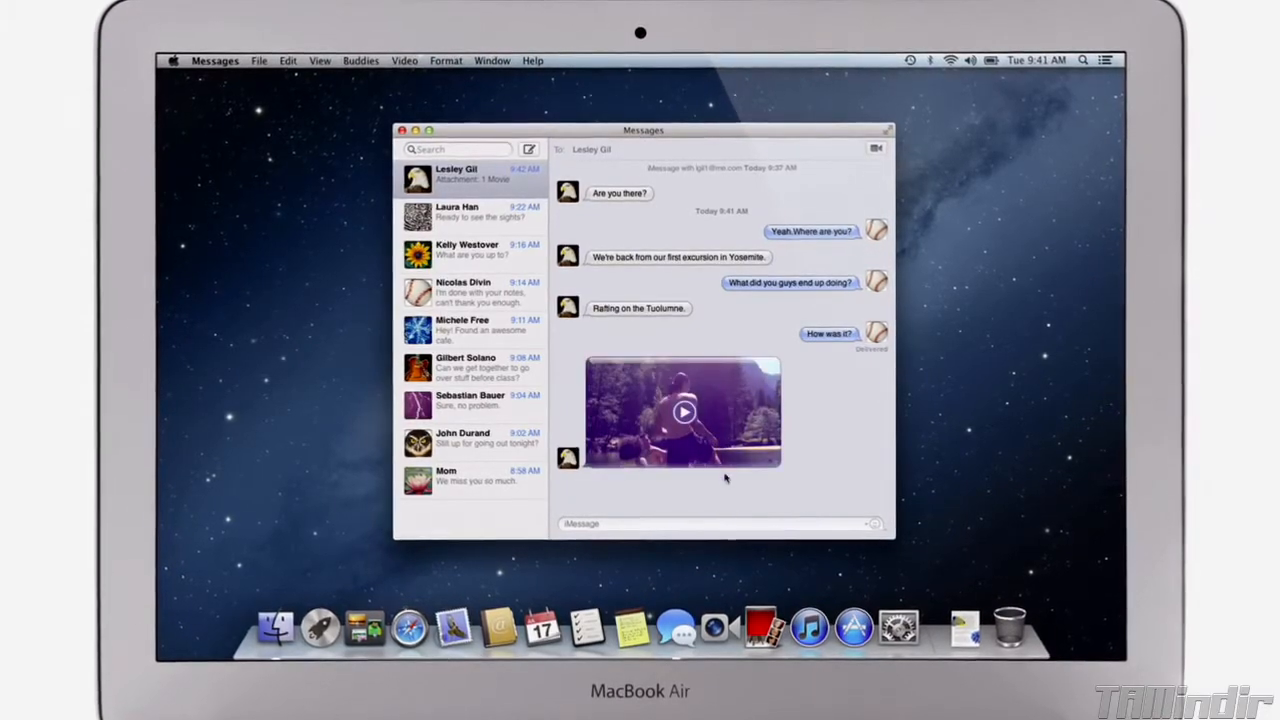
pyautogui.click(684, 412)
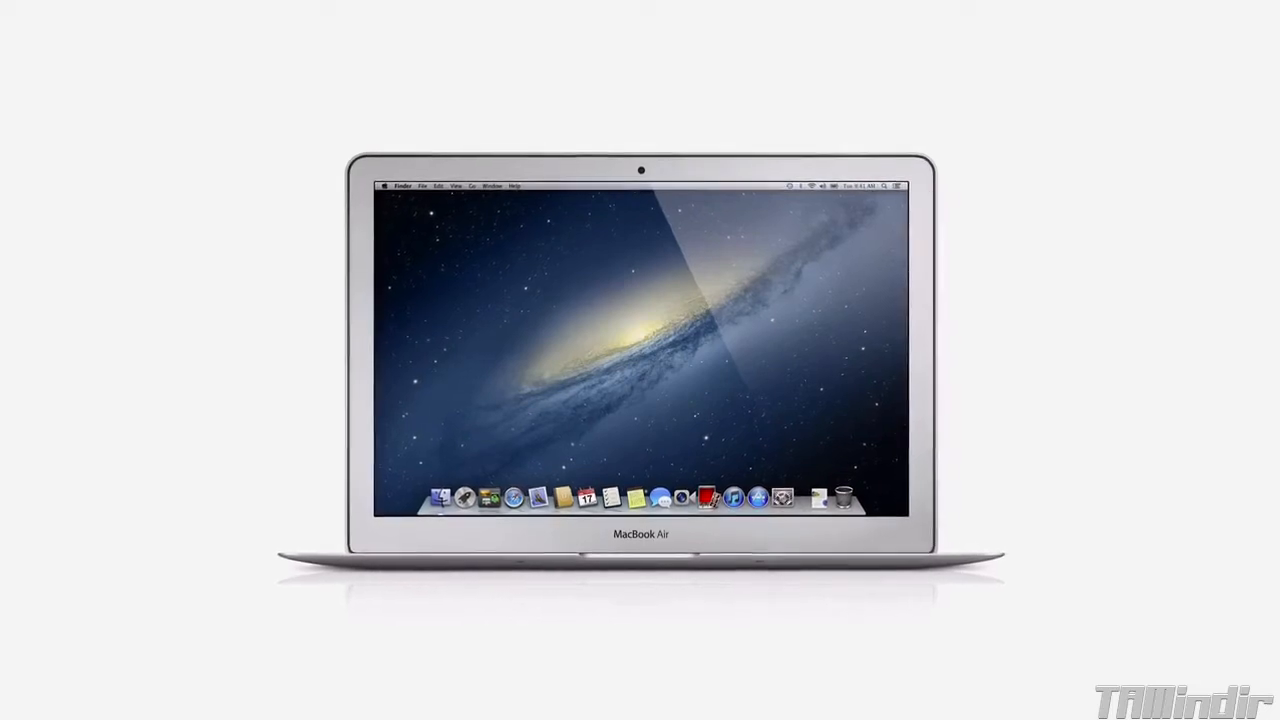
# Reveal the Notification Center alerts from the menu bar and start a Facebook update
pyautogui.click(904, 184)
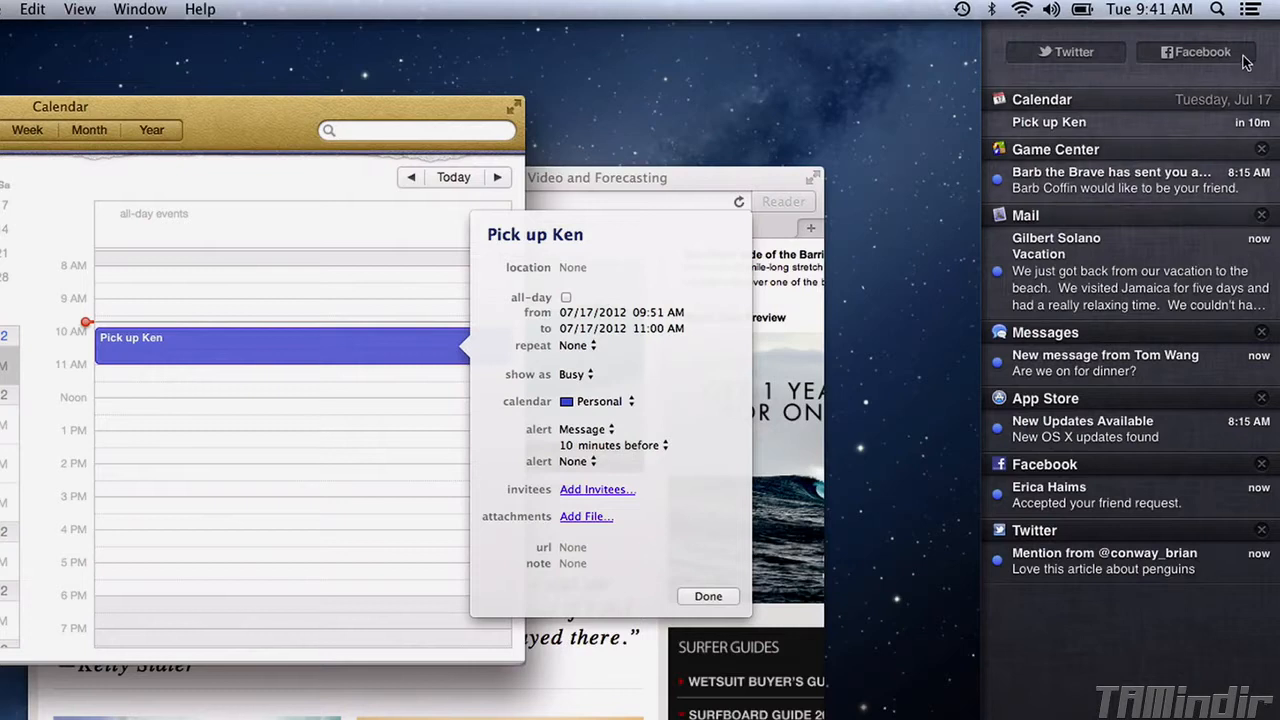
pyautogui.click(1196, 52)
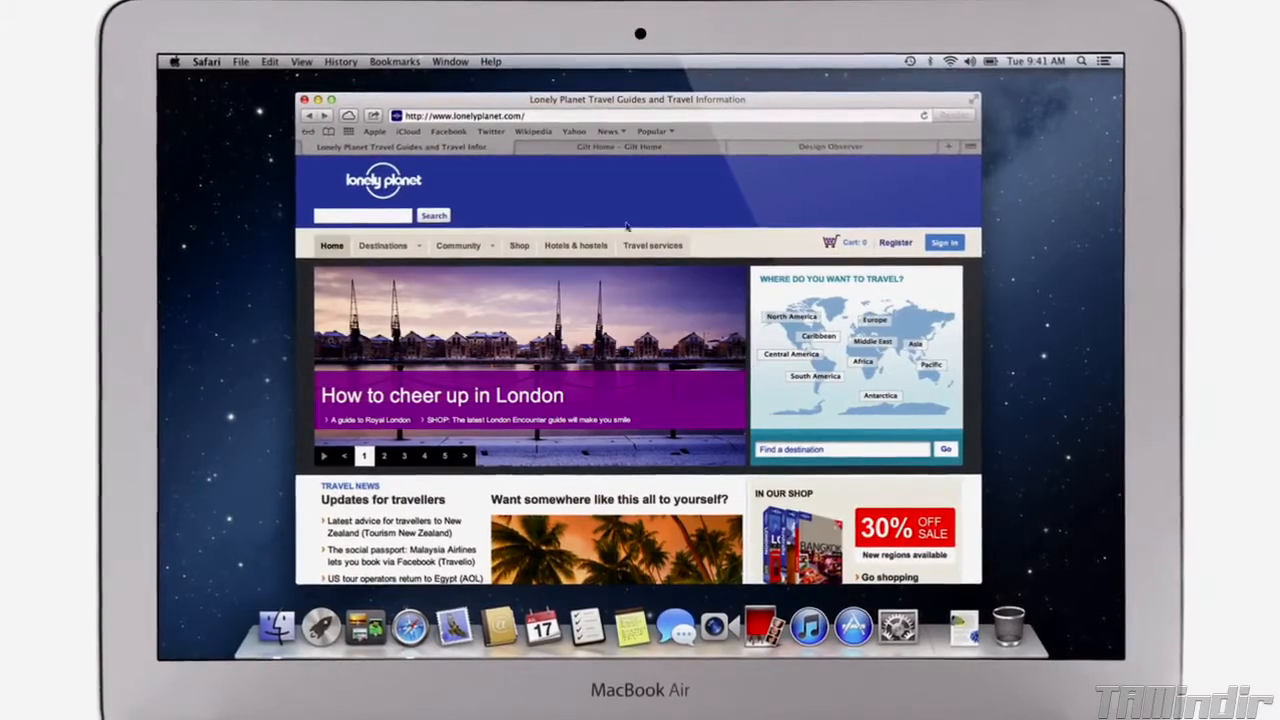
# Go to nationalgeographic.com from the address bar's top hit
pyautogui.write('nationalgeographic.com')
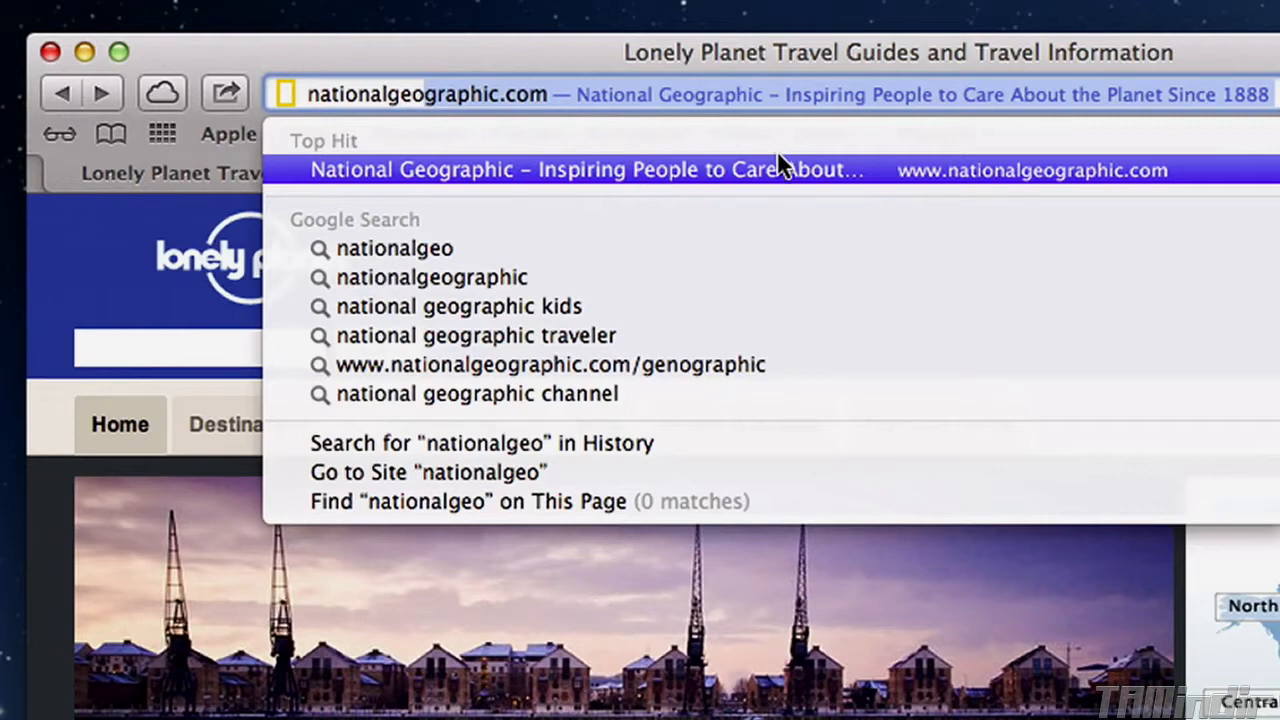
pyautogui.moveTo(780, 276)
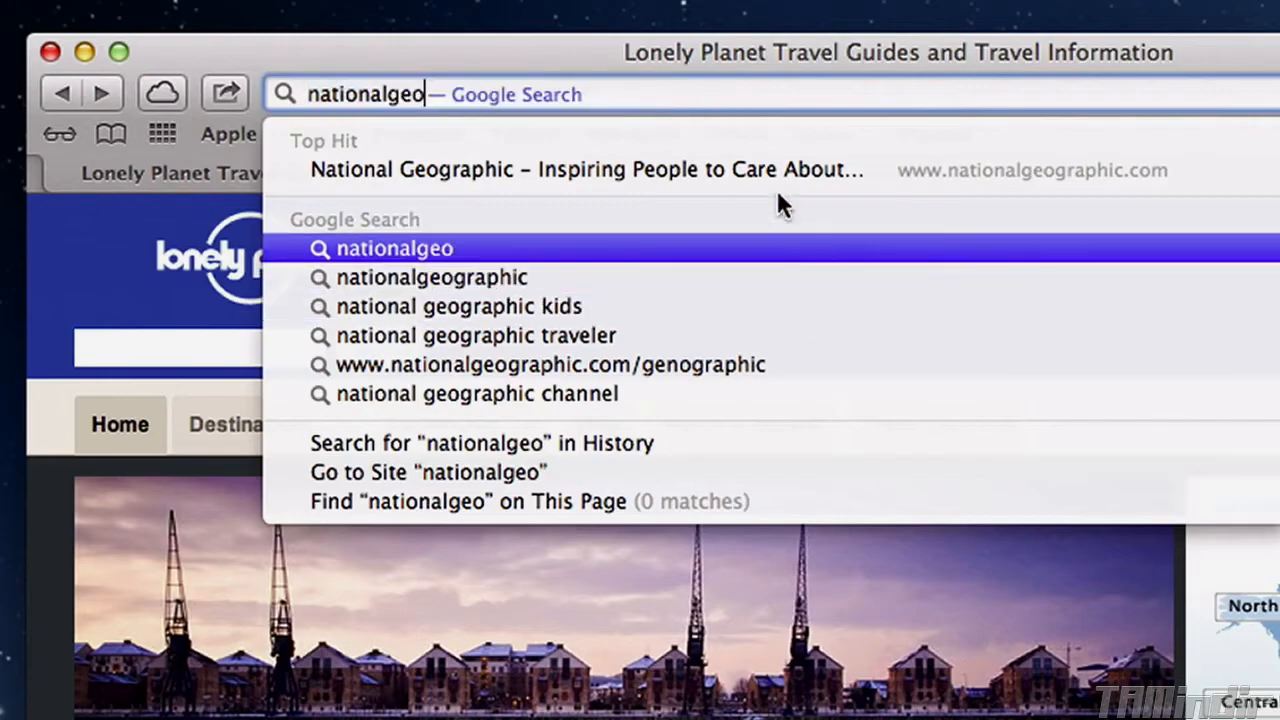
pyautogui.click(584, 168)
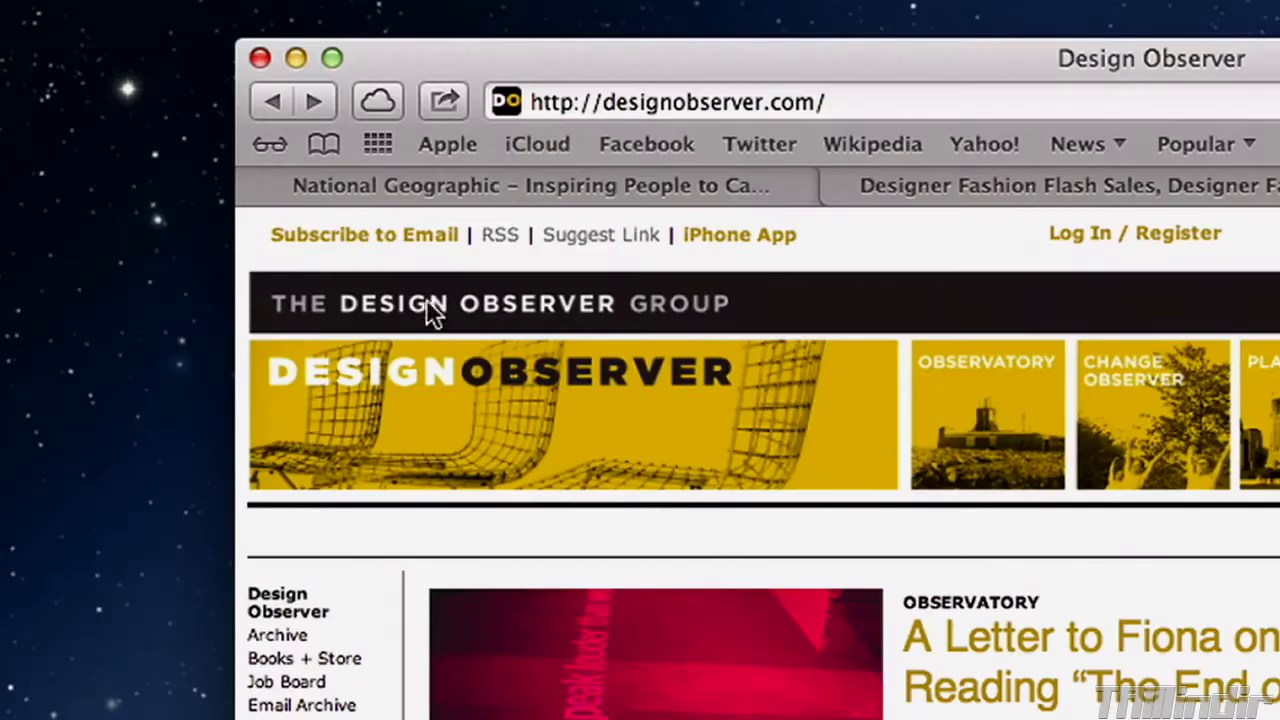
# Bring up the SURFER Magazine tab open on the iPhone via iCloud Tabs
pyautogui.click(376, 100)
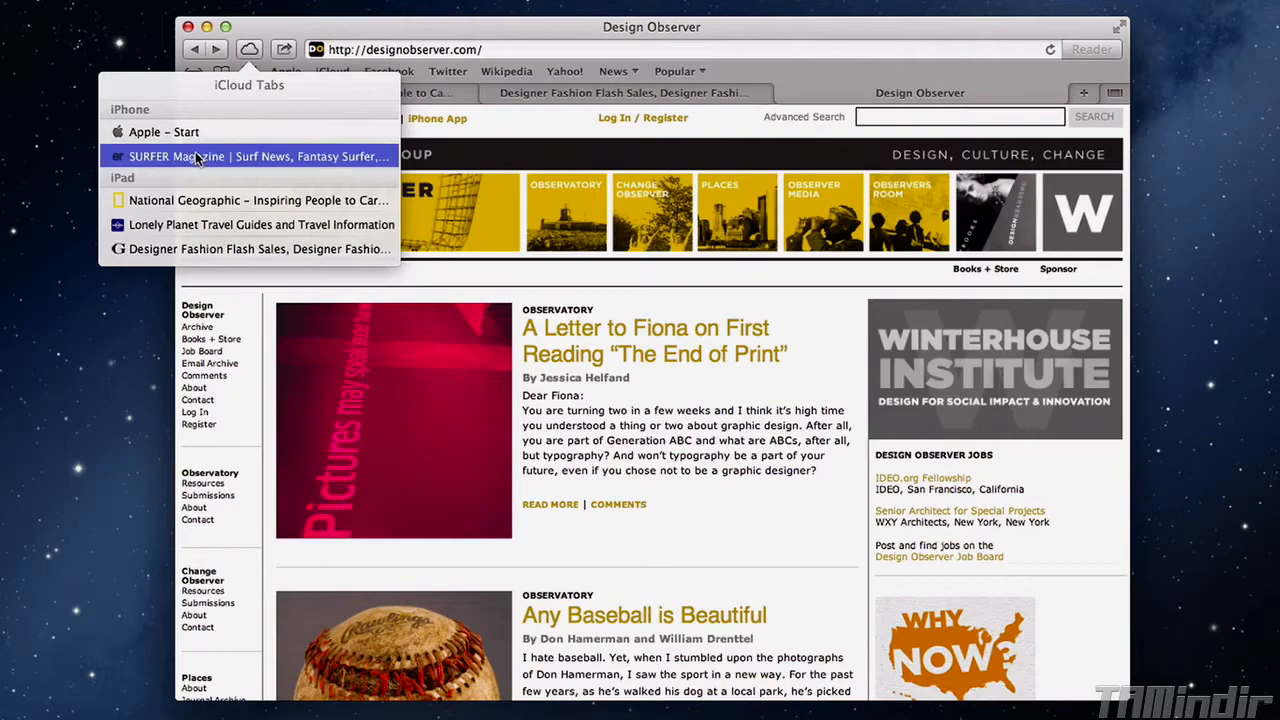
pyautogui.click(248, 156)
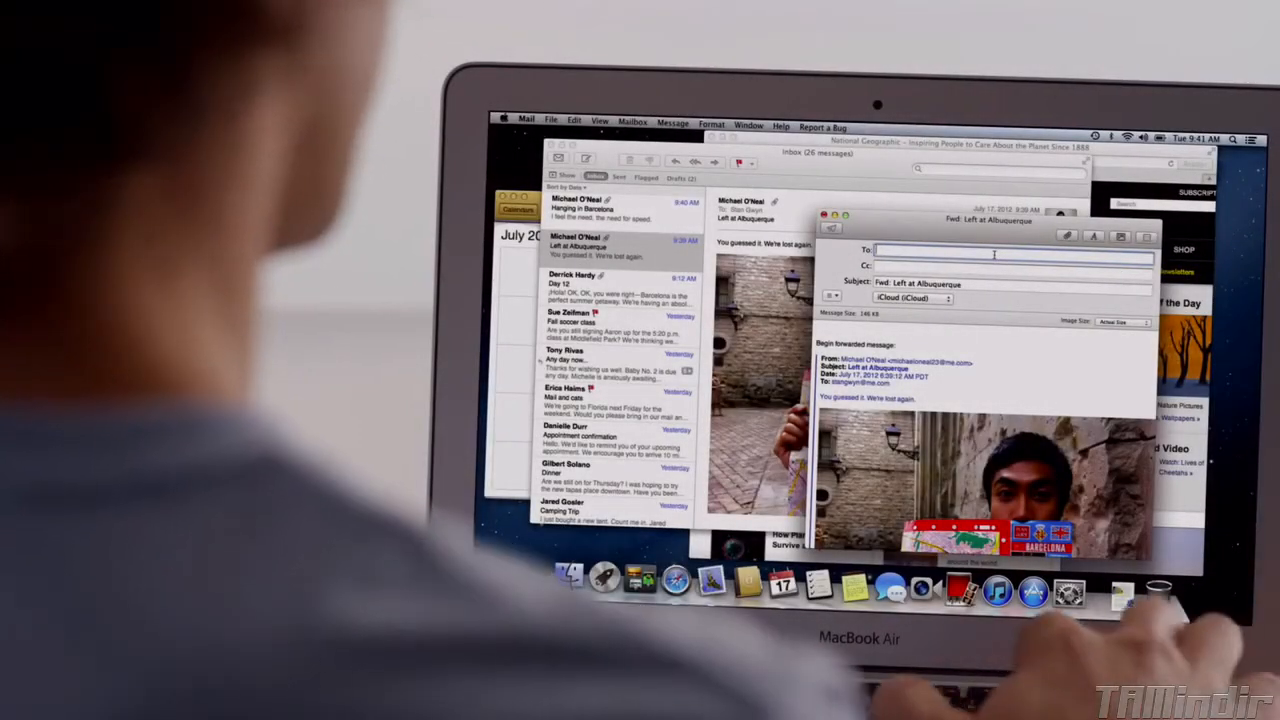
pyautogui.write('Lesley Gil')
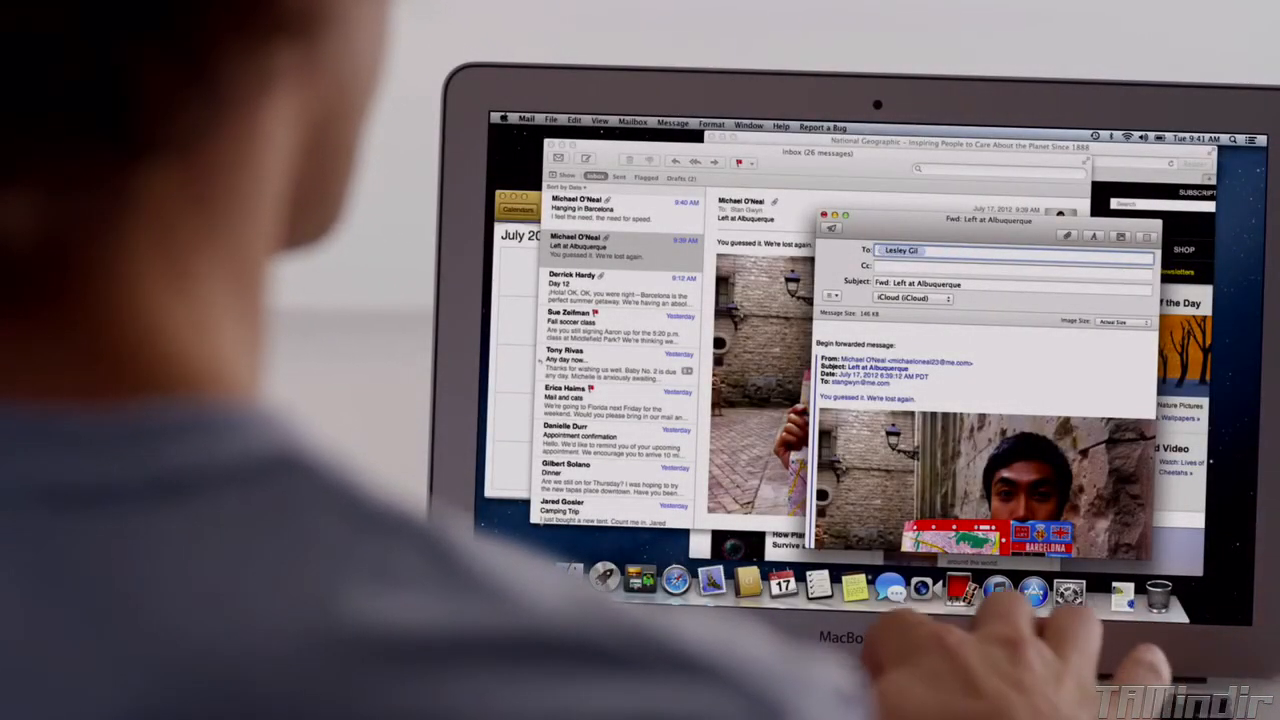
pyautogui.write('Nicolas Divin')
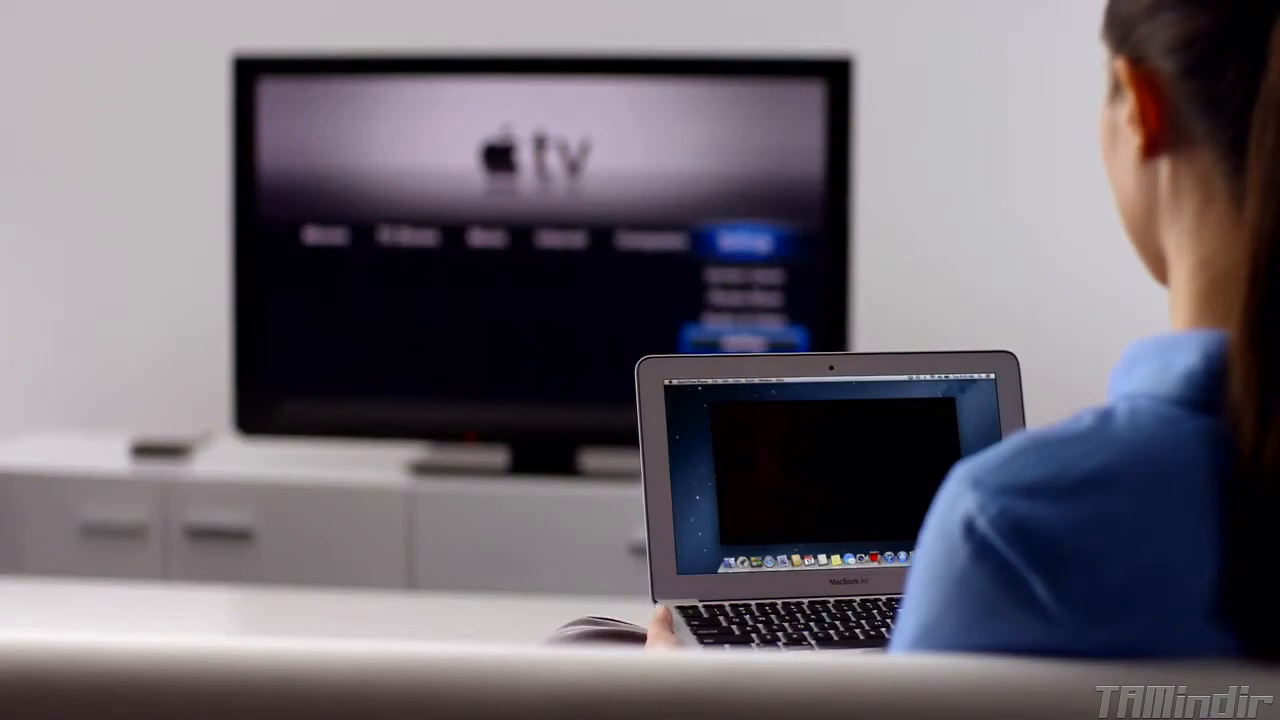
# Mirror the laptop's display to the living-room Apple TV via AirPlay
pyautogui.click(344, 292)
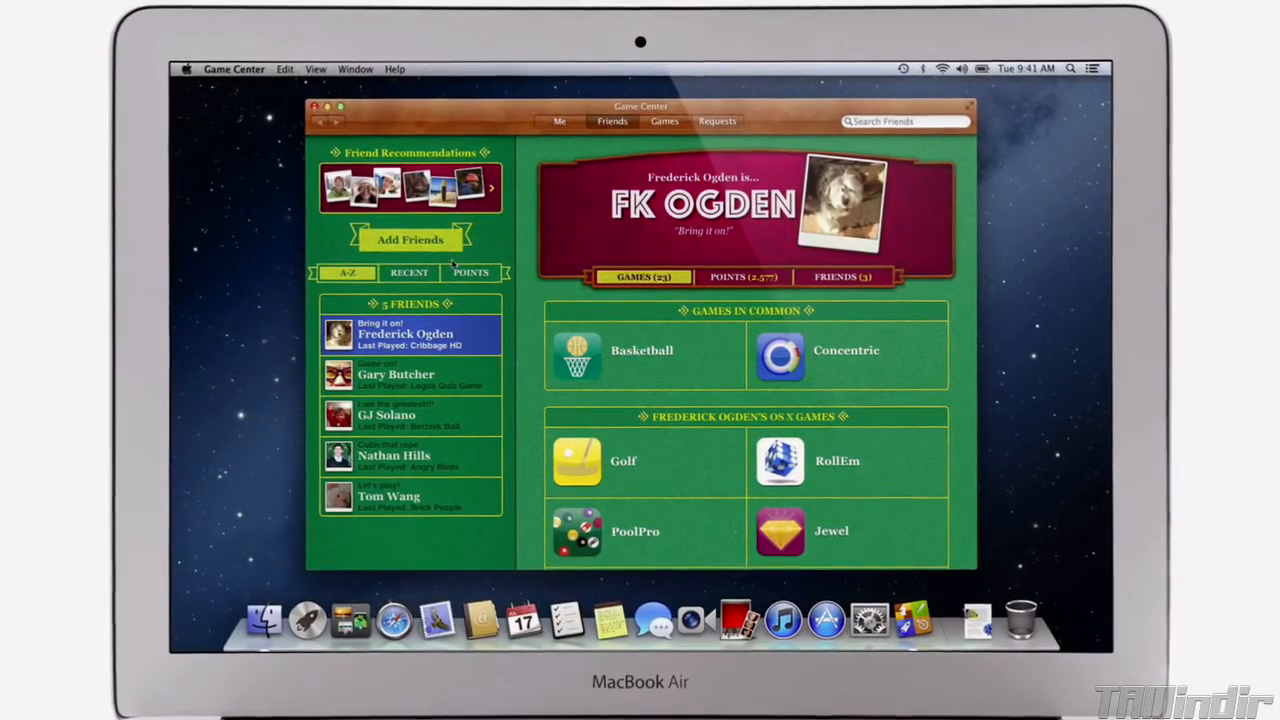
# Show Real Racing 2's leaderboard with friends' and all players' lap times
pyautogui.click(408, 240)
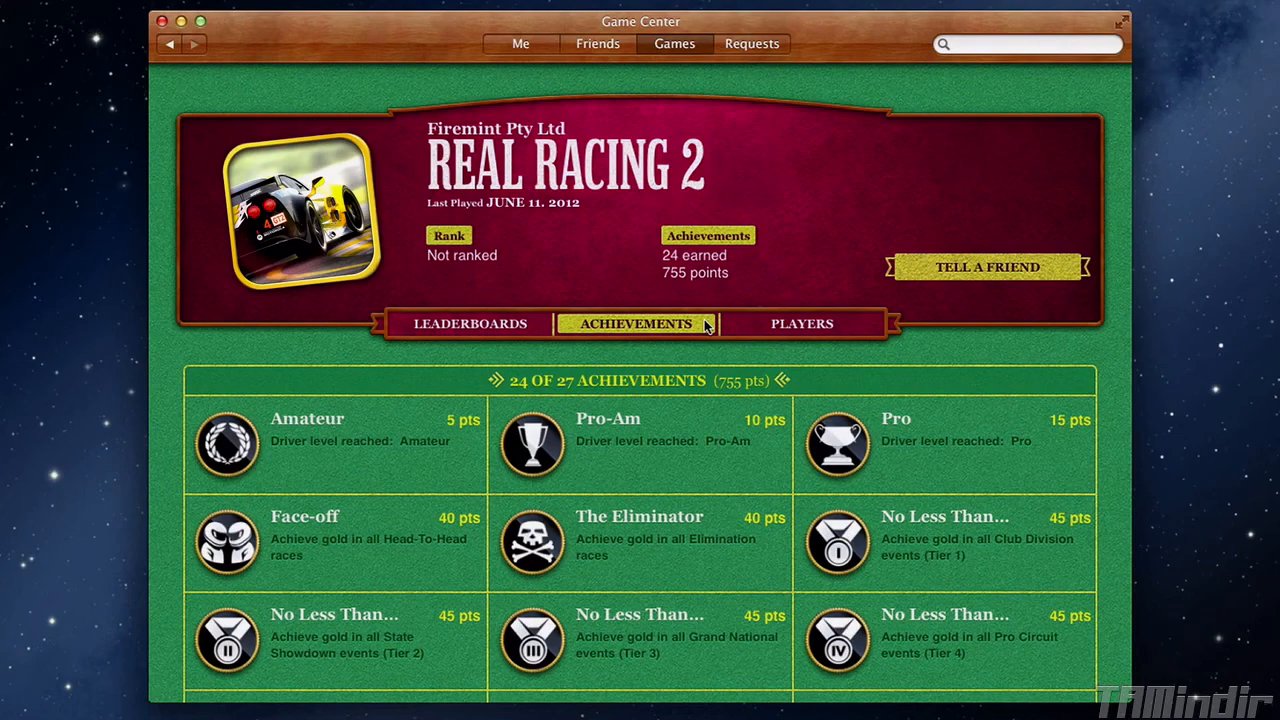
pyautogui.click(470, 324)
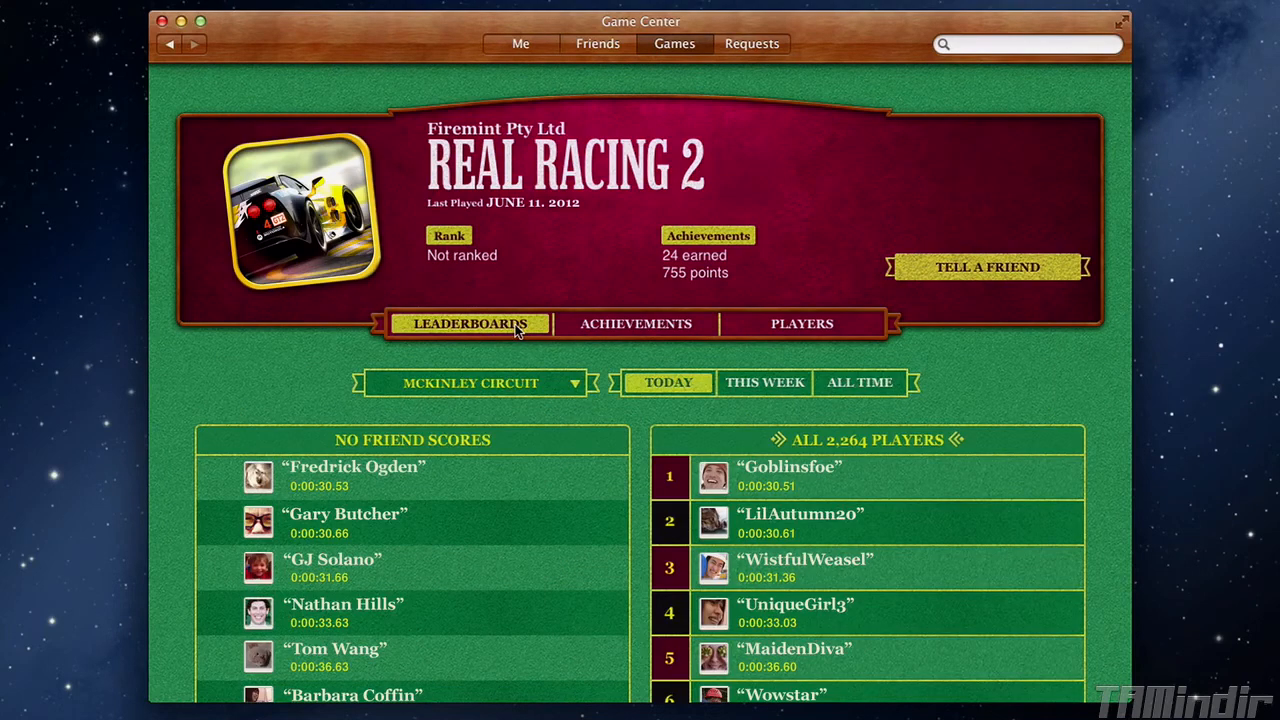